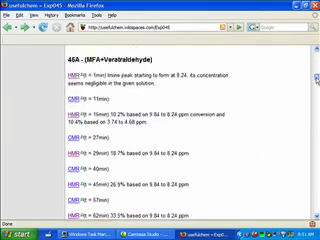
scroll("down", 3)
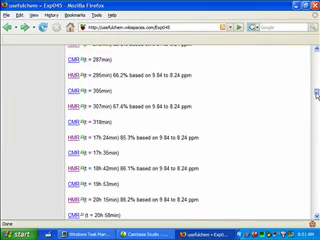
scroll("down", 3)
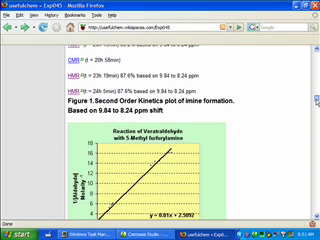
scroll("down", 3)
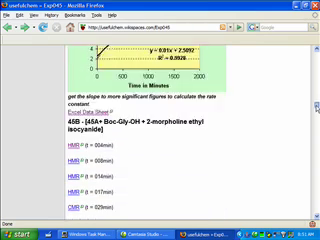
scroll("down", 3)
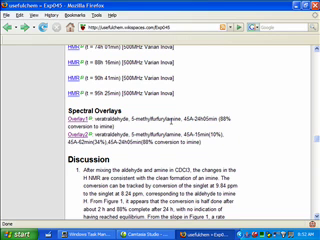
scroll("down", 3)
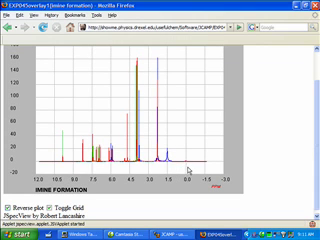
mouse_move(190, 168)
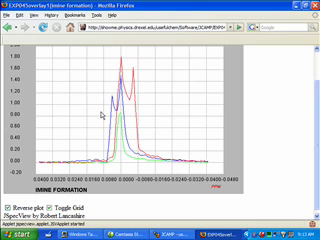
mouse_move(90, 118)
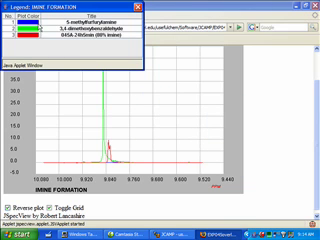
mouse_move(88, 104)
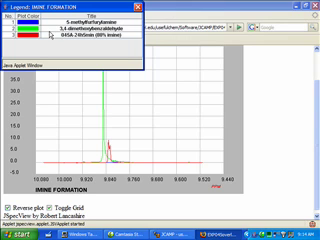
mouse_move(108, 108)
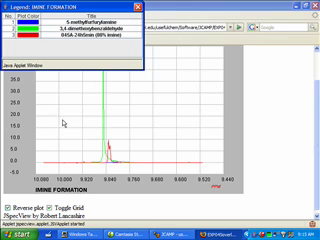
mouse_move(64, 120)
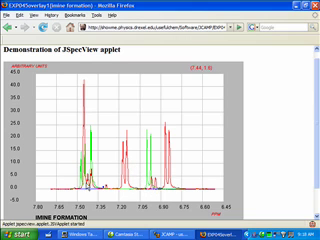
mouse_move(84, 176)
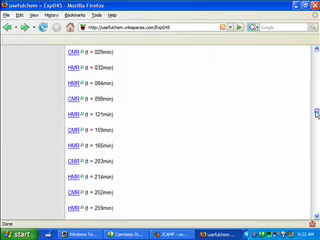
scroll("down", 3)
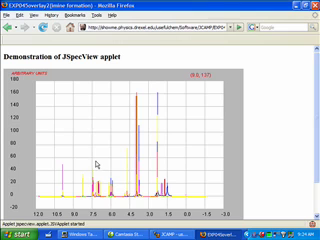
mouse_move(84, 156)
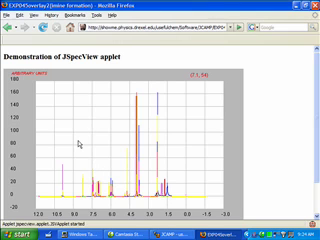